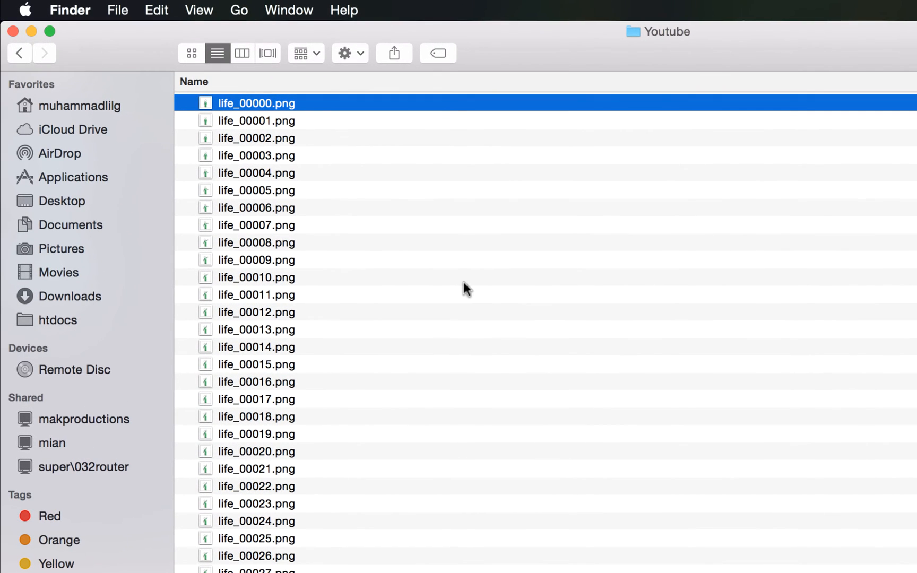
- Check life_00000.png's Get Info details, confirming the original 200×200 size
right_click(256, 103)
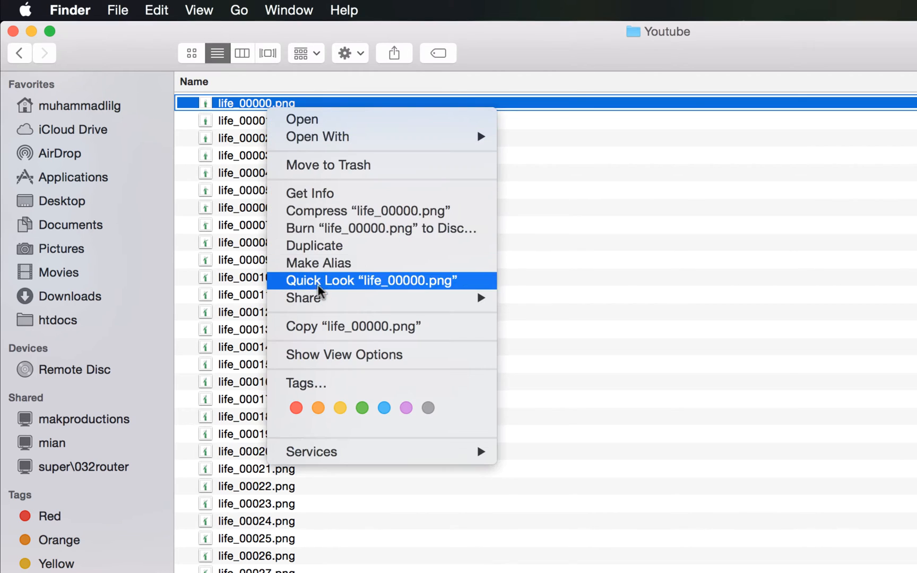
click(309, 193)
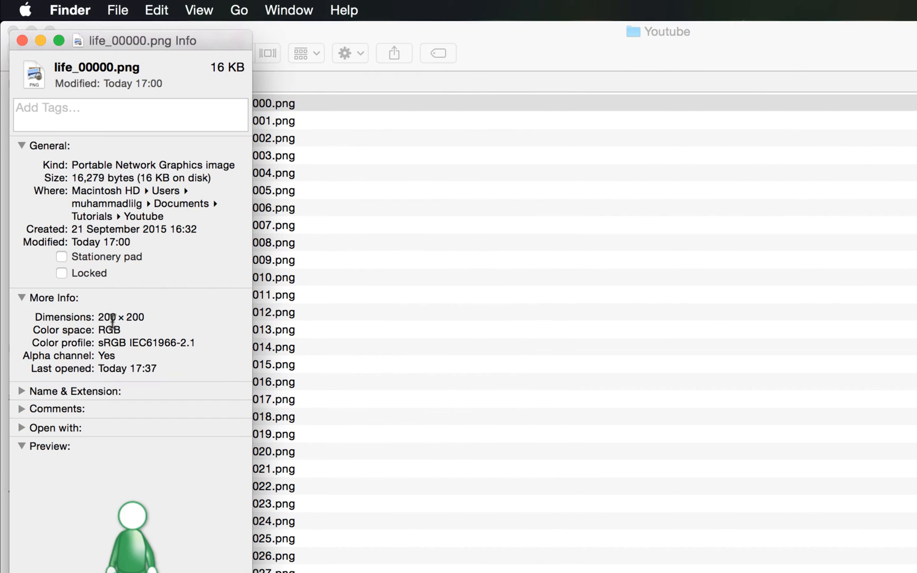
mouse_move(27, 55)
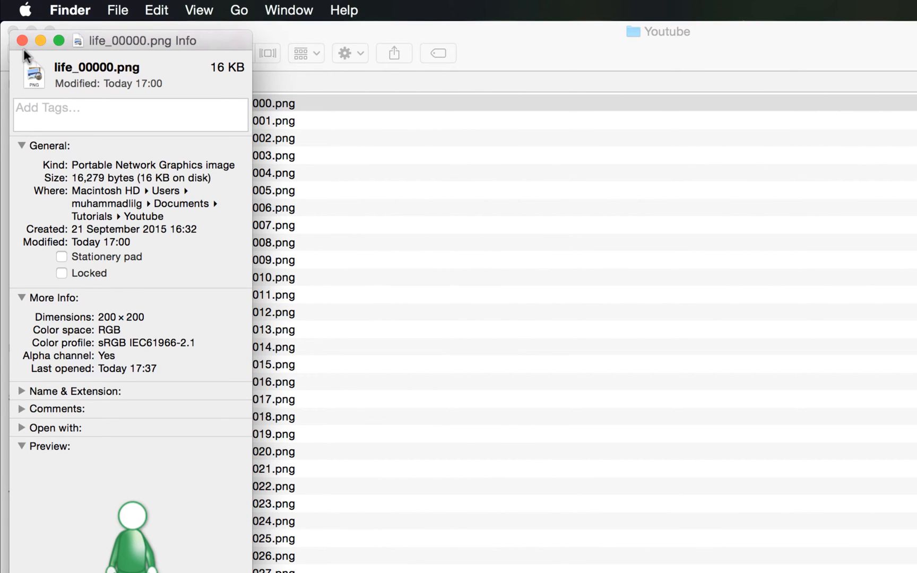
click(21, 40)
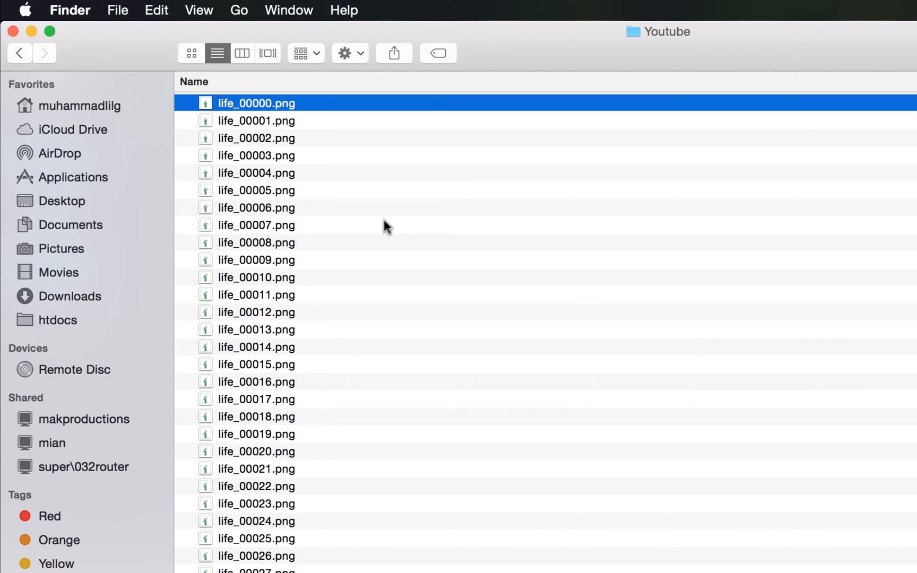
mouse_move(333, 187)
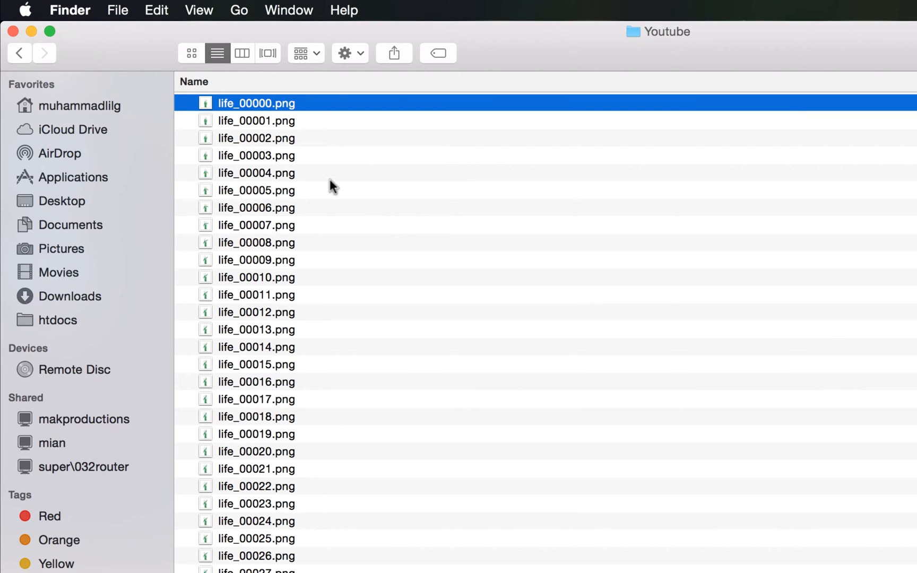
- Select life_00000.png then every frame in the Youtube folder with Cmd+A
click(256, 138)
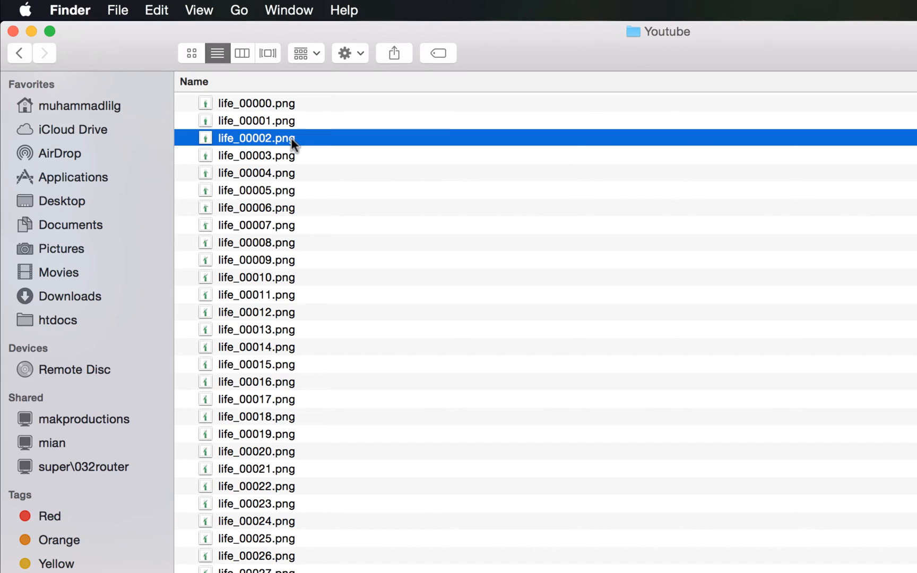
click(255, 103)
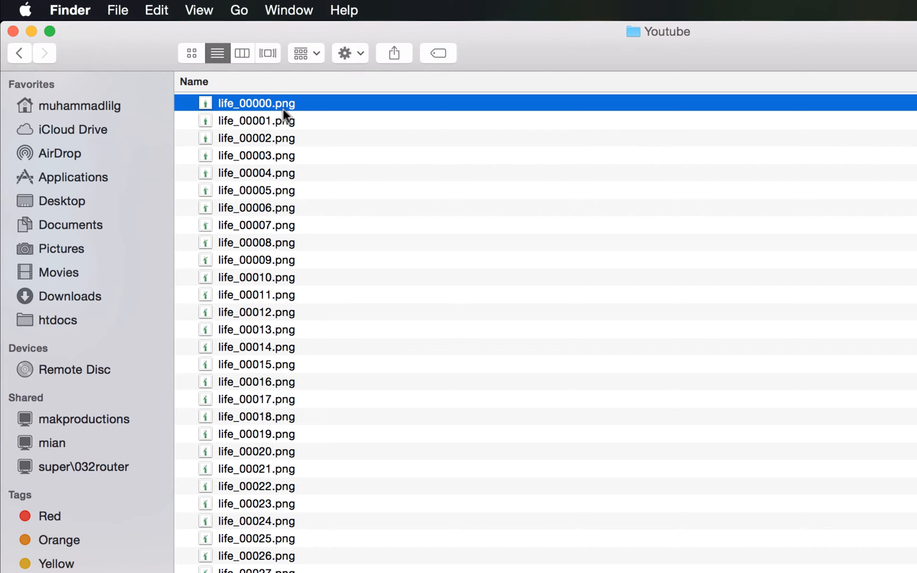
mouse_move(156, 15)
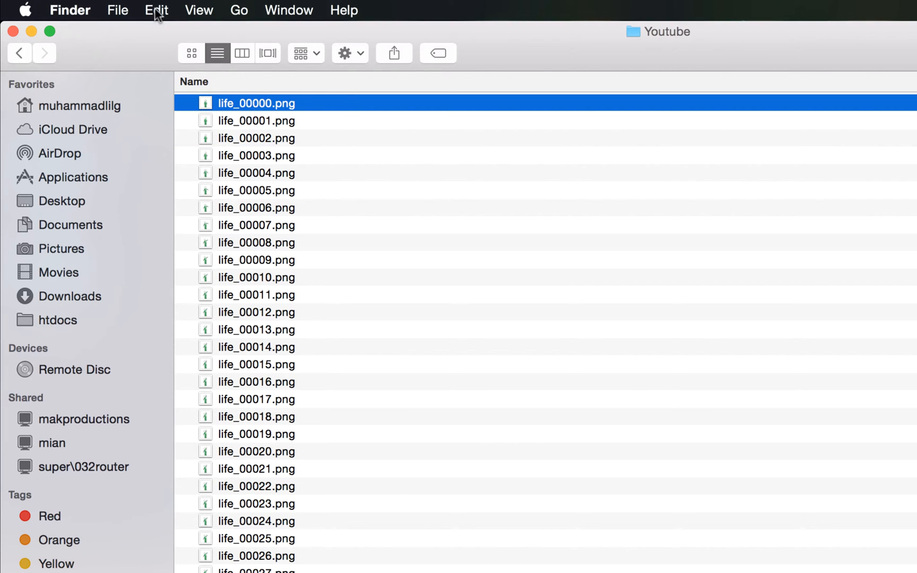
key(cmd+a)
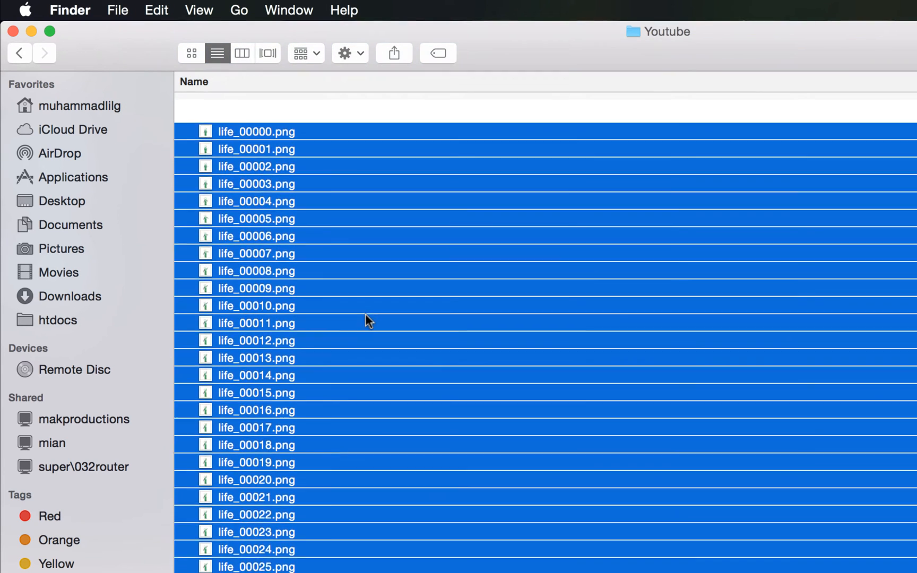
scroll(up, 3)
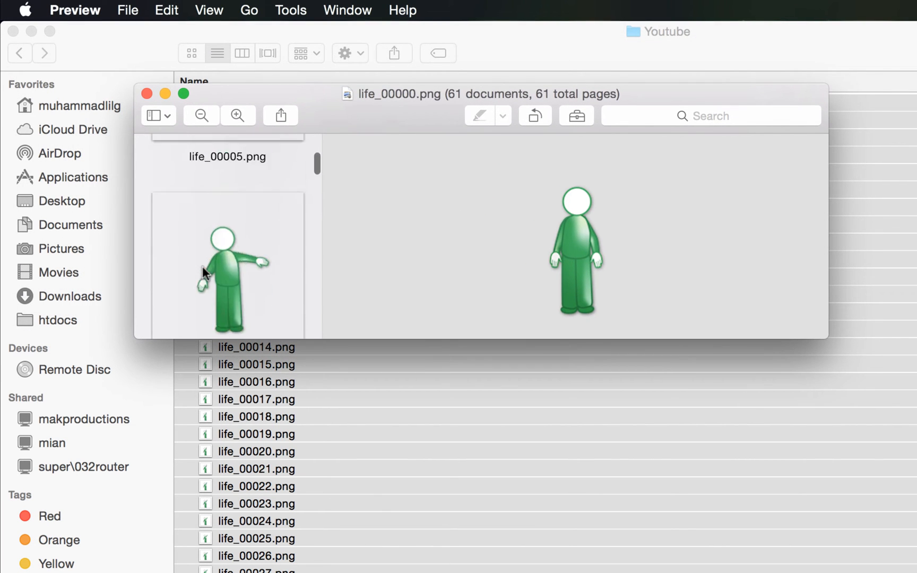
- Focus the thumbnail sidebar and select all 61 frame pages in the Preview window
scroll(down, 3)
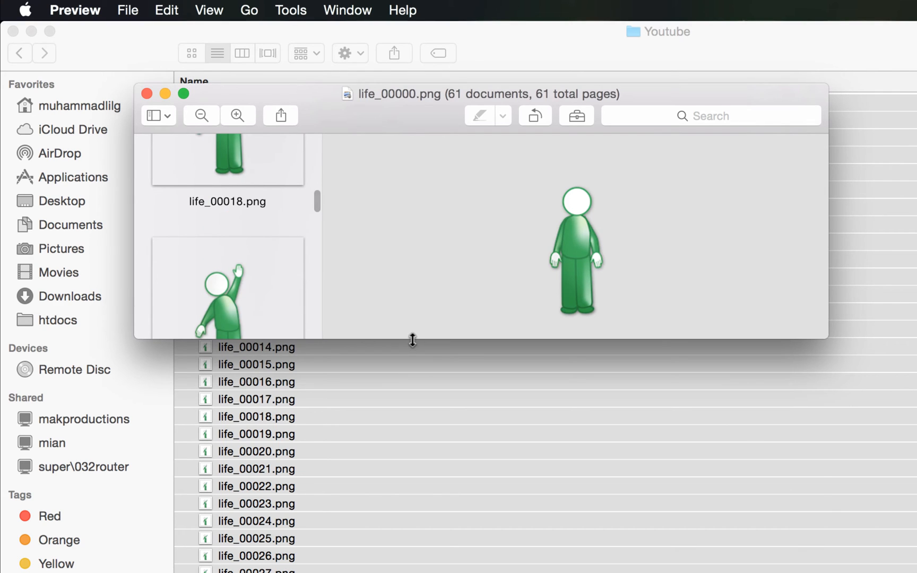
scroll(up, 3)
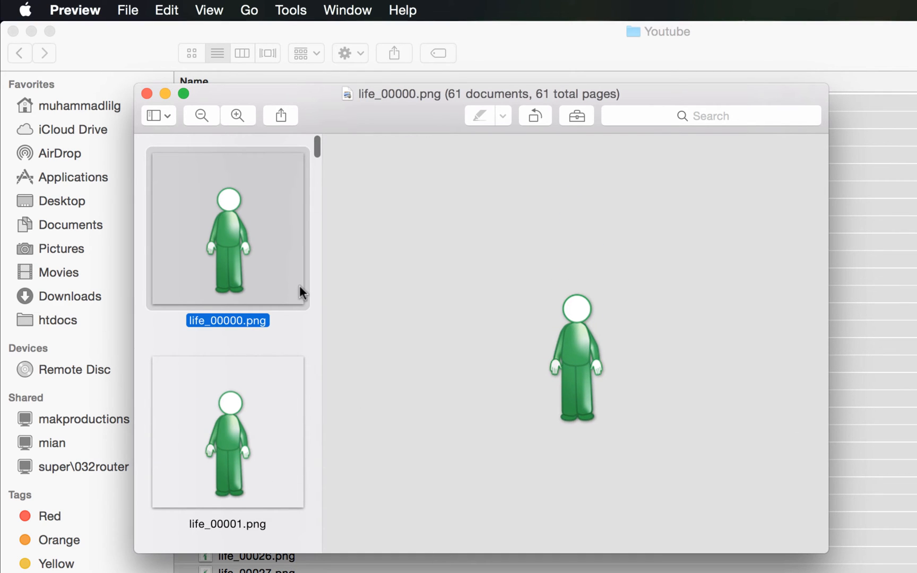
mouse_move(249, 275)
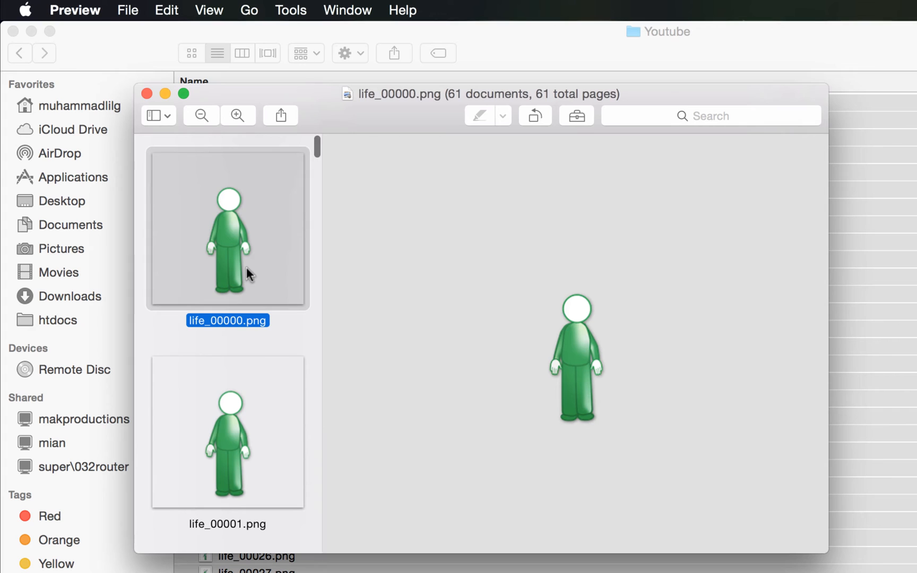
scroll(down, 3)
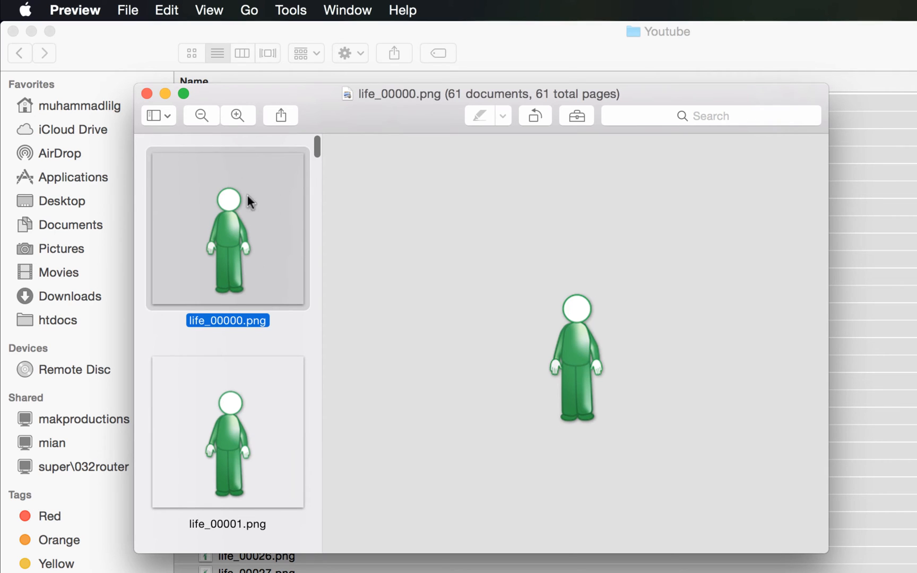
mouse_move(259, 223)
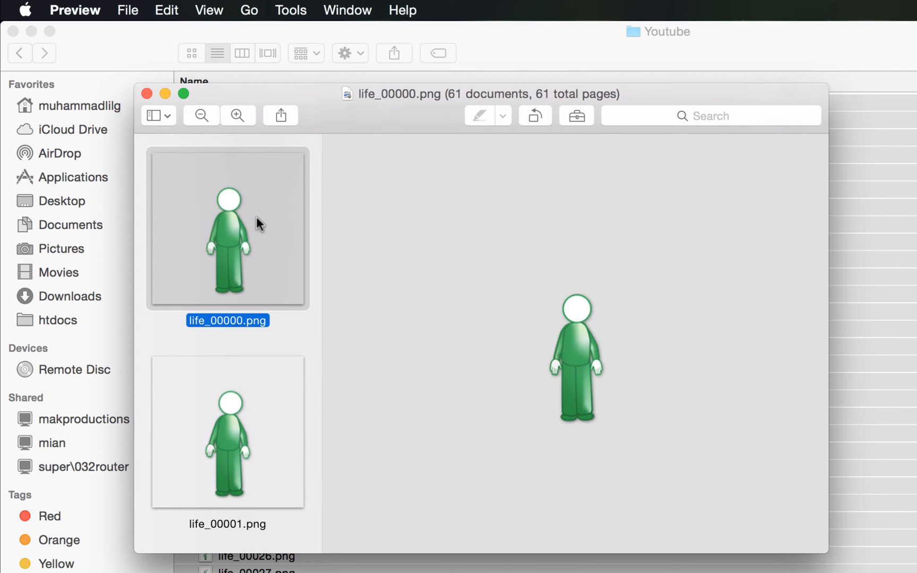
click(165, 10)
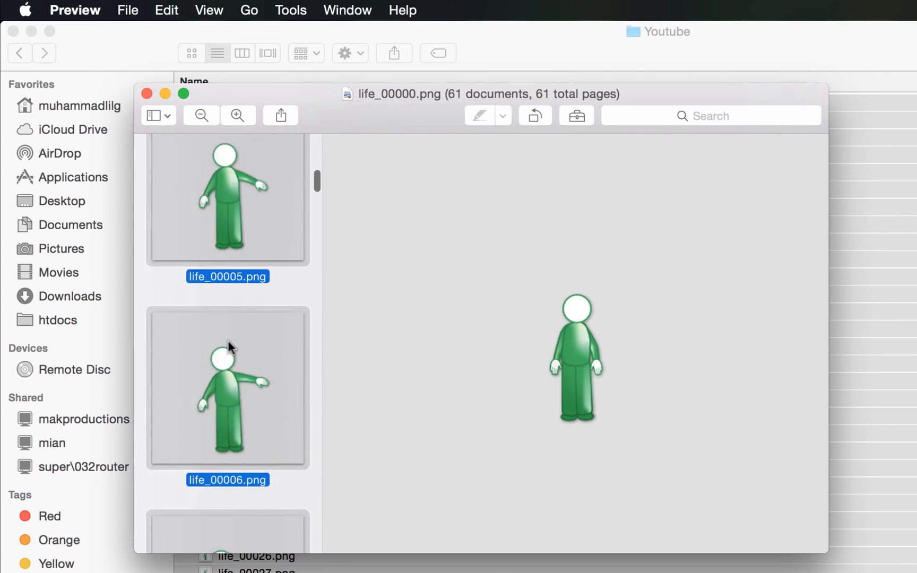
scroll(up, 3)
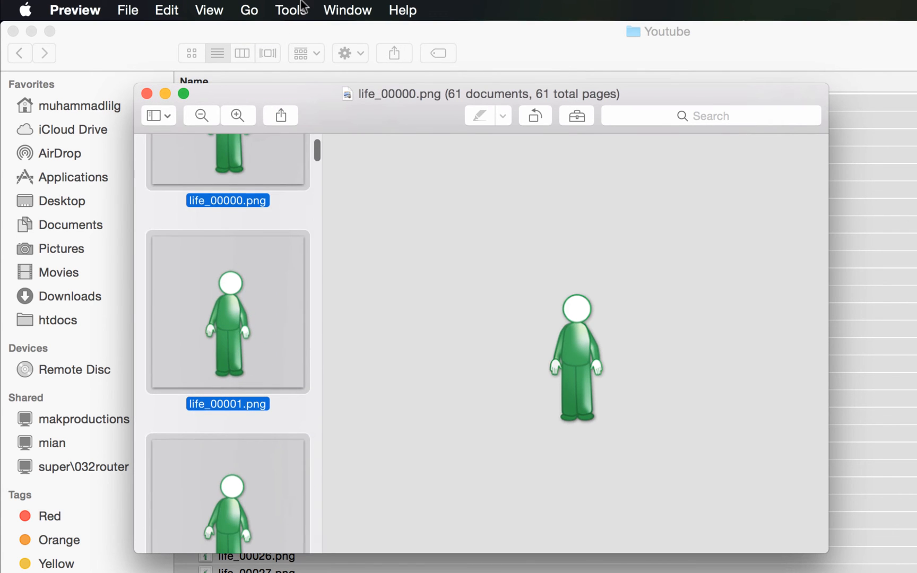
- Adjust Size to 100×100 pixels, scaled proportionally, applied to all 61 frames
click(291, 9)
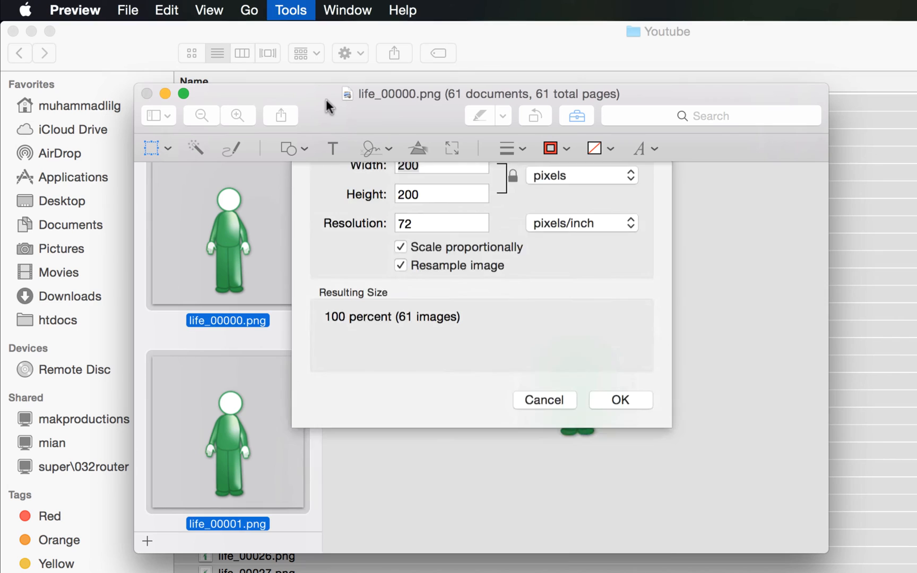
click(582, 176)
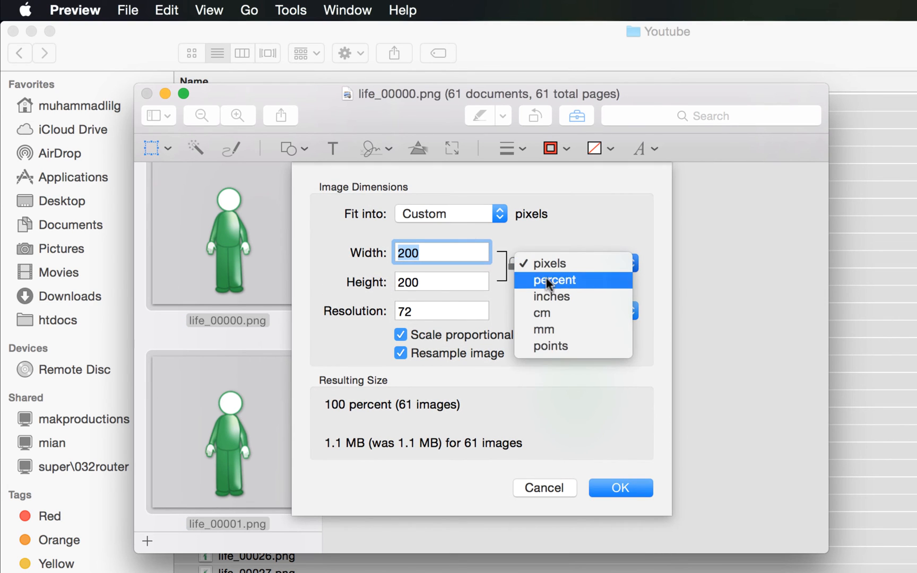
click(550, 262)
text(100)
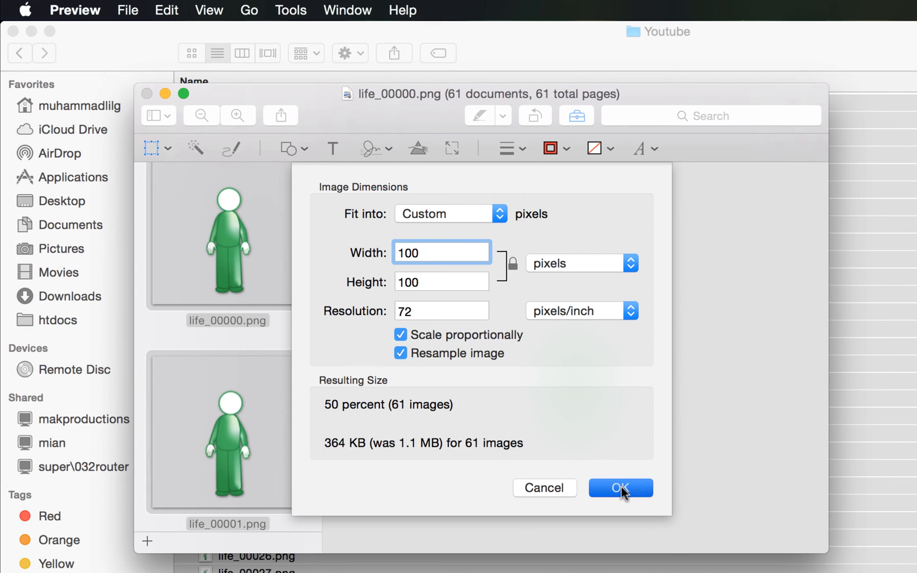
click(620, 487)
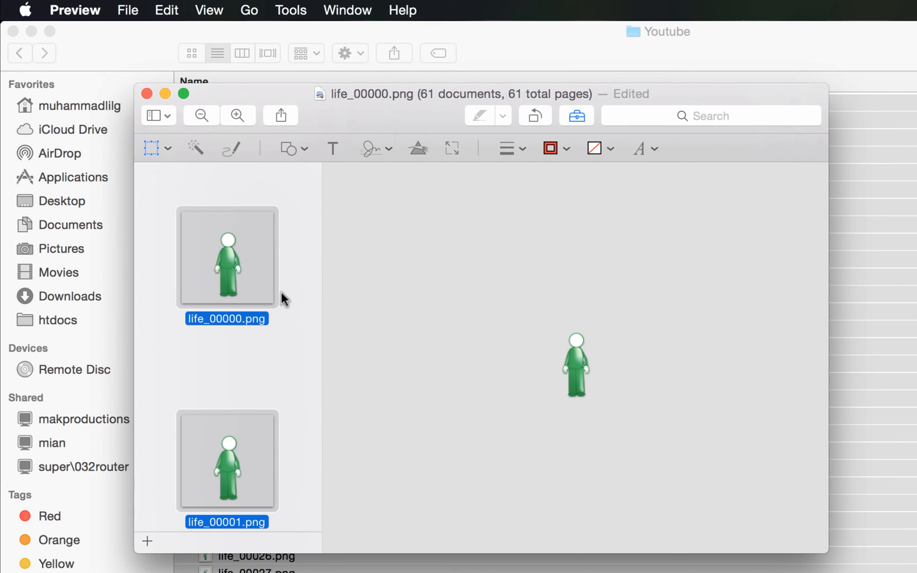
mouse_move(270, 193)
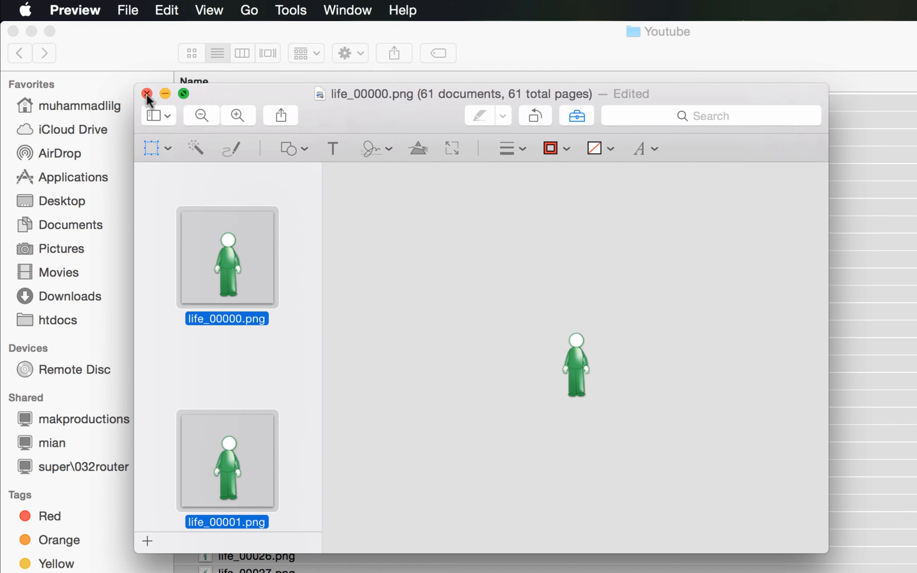
mouse_move(462, 221)
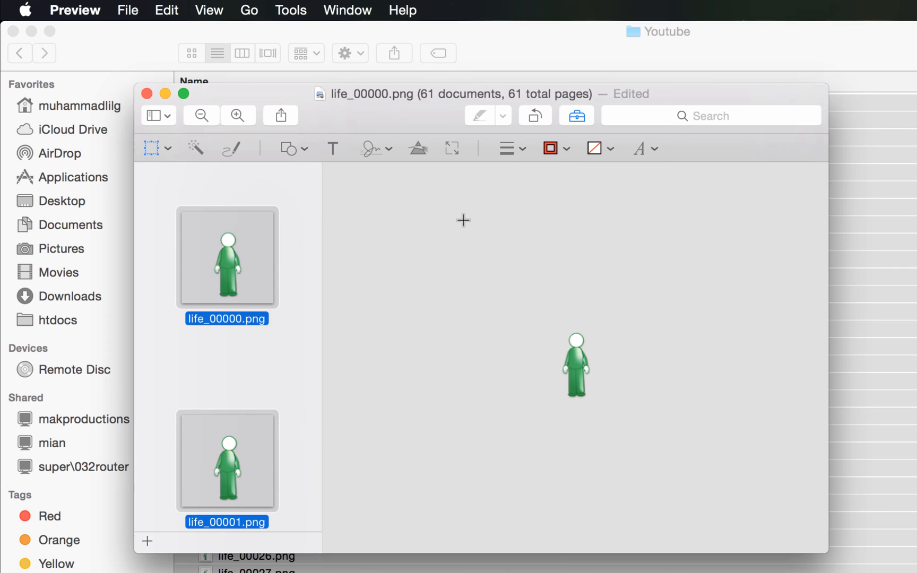
- Close Preview and confirm life_00011.png's Get Info shows 100×100 dimensions
click(146, 94)
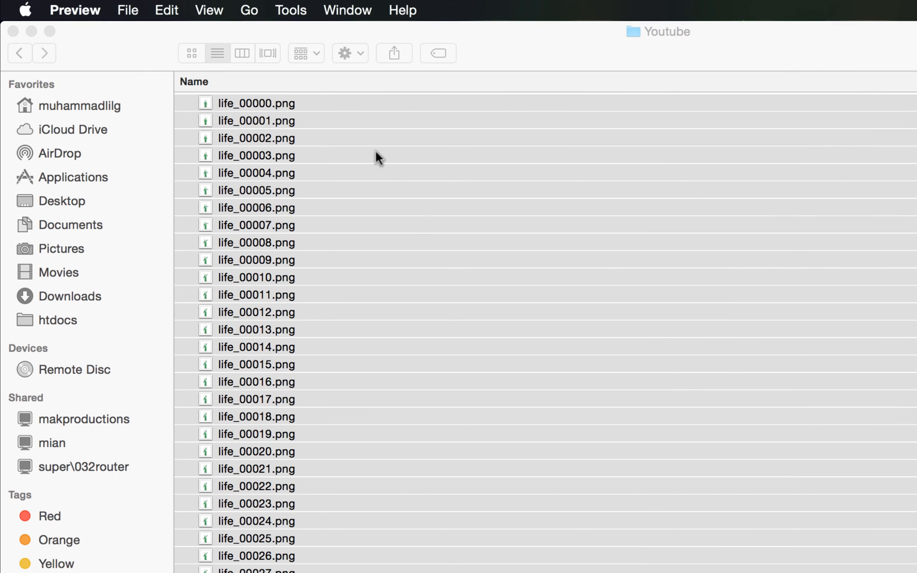
click(256, 294)
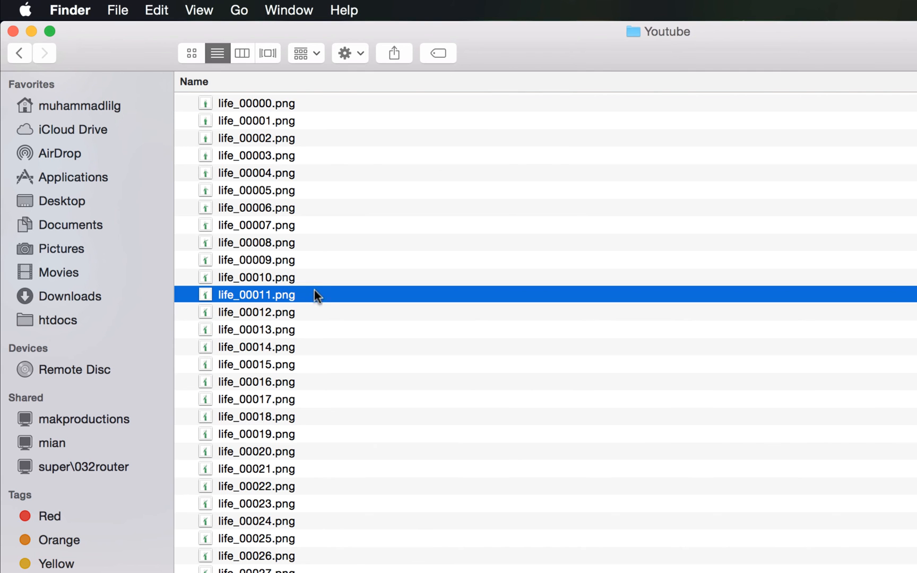
right_click(256, 294)
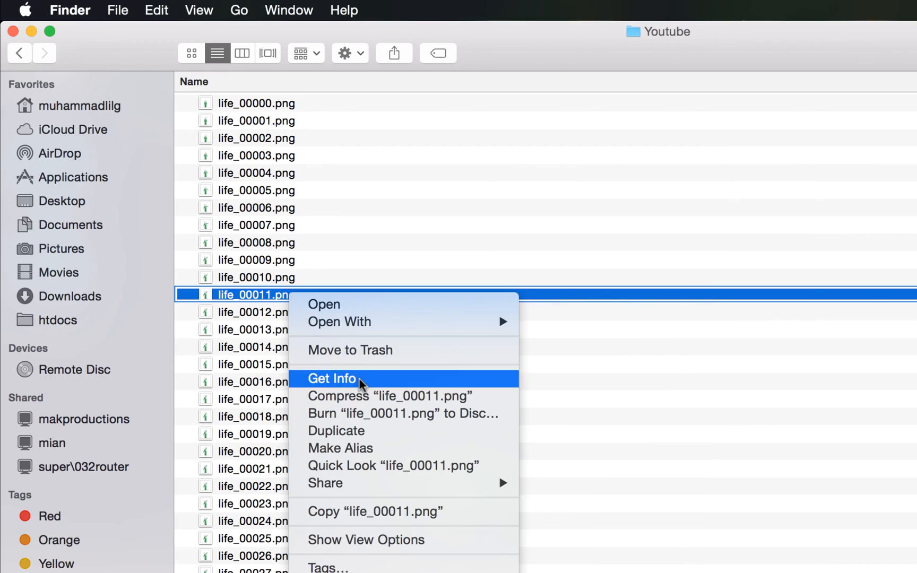
click(331, 378)
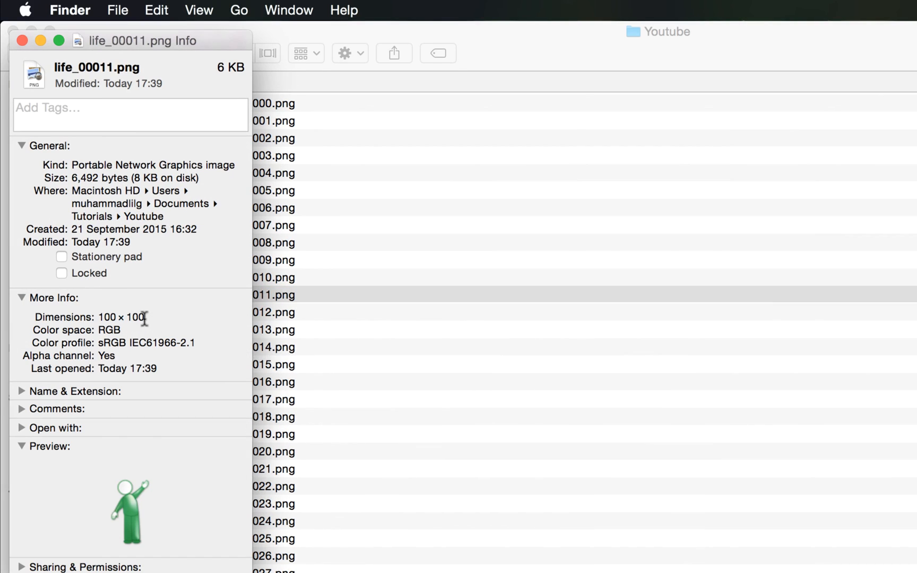
click(21, 40)
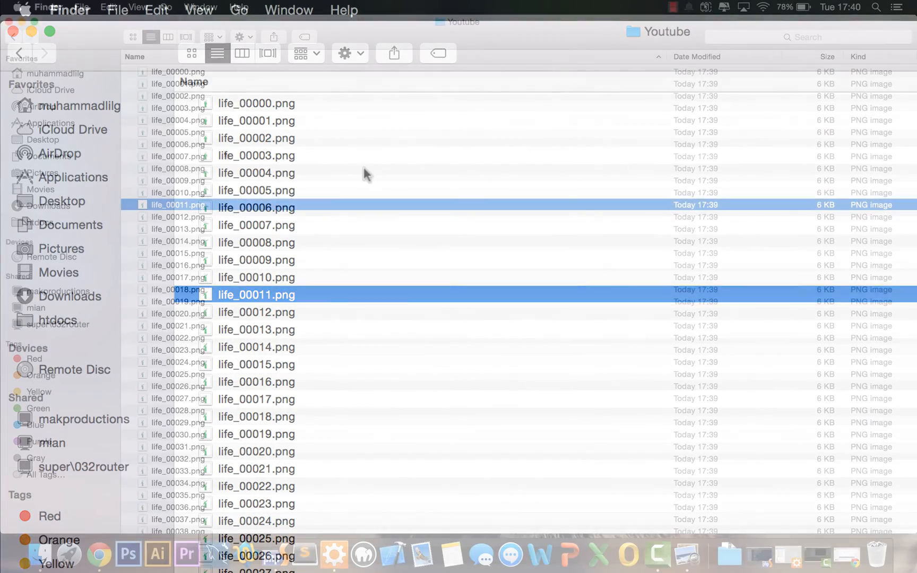